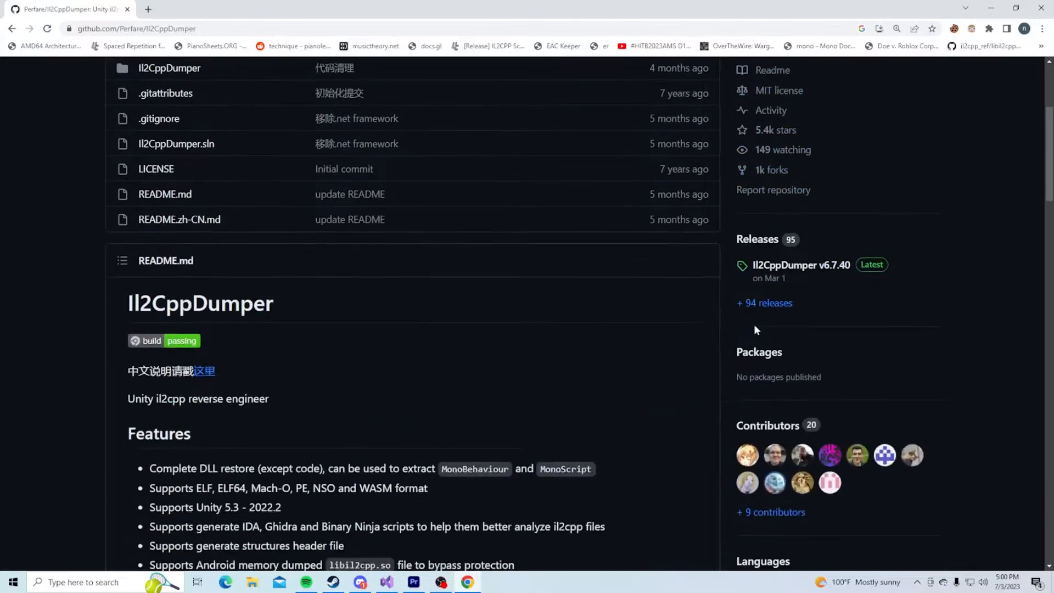
Download the Il2CppDumper-net7-win-v6.7.40.zip asset from the latest release
click(801, 265)
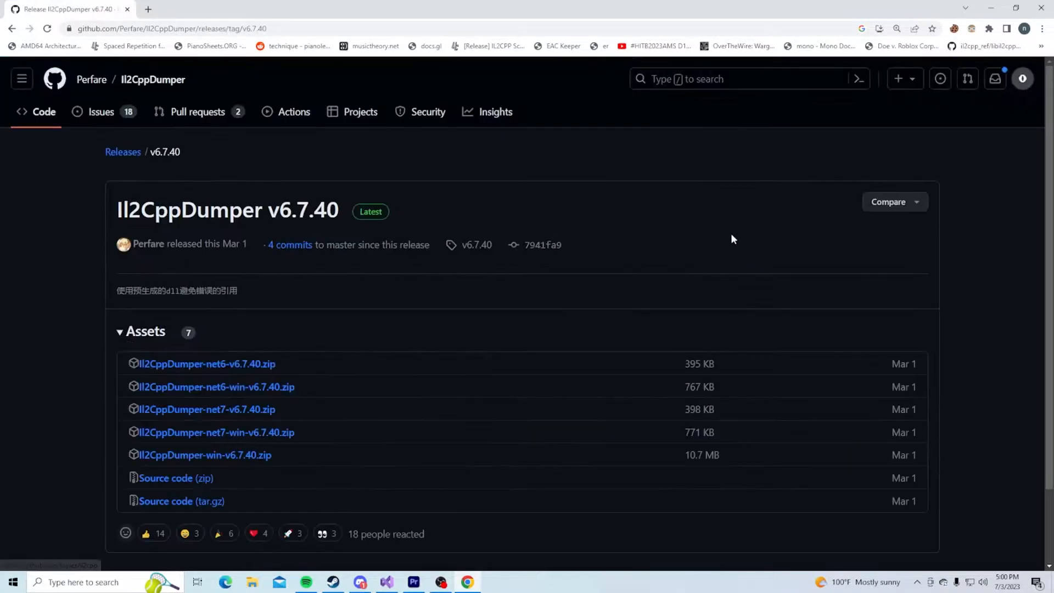
click(216, 433)
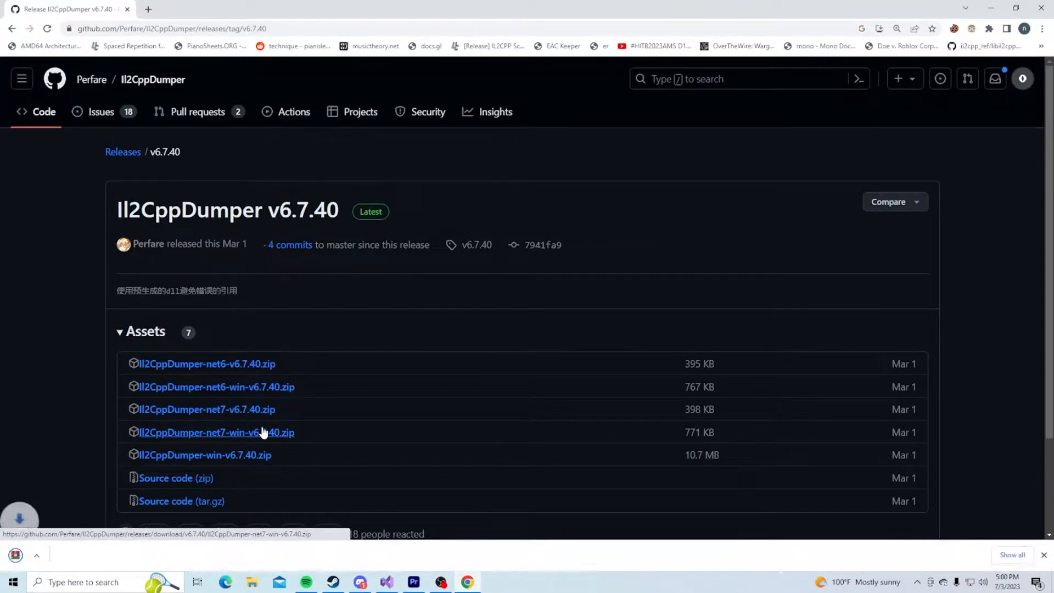
click(215, 432)
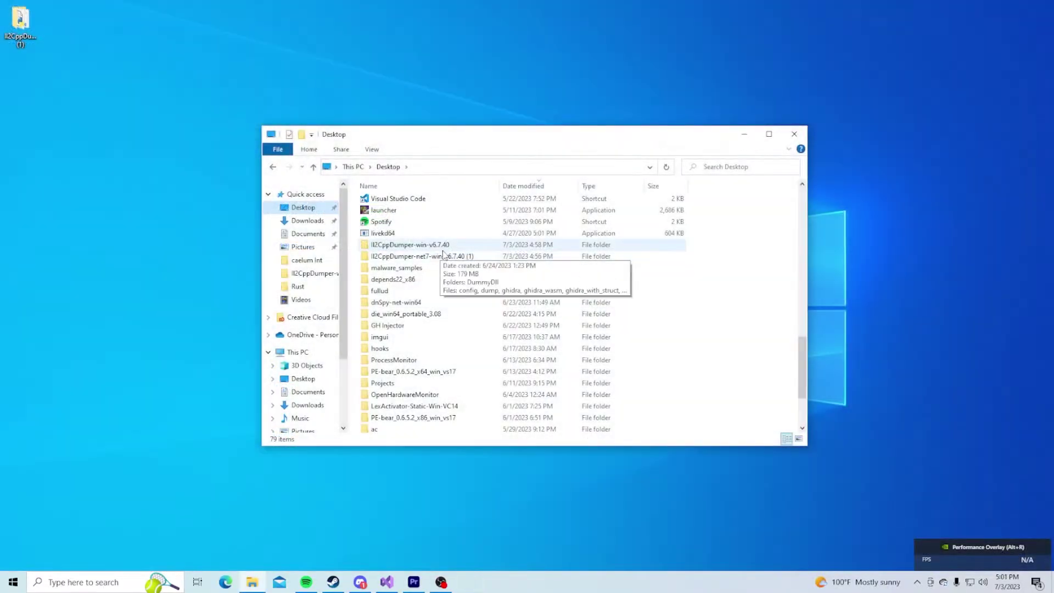
Run Il2CppDumper.exe on GameAssembly.dll with Rust's global-metadata.dat
double_click(409, 243)
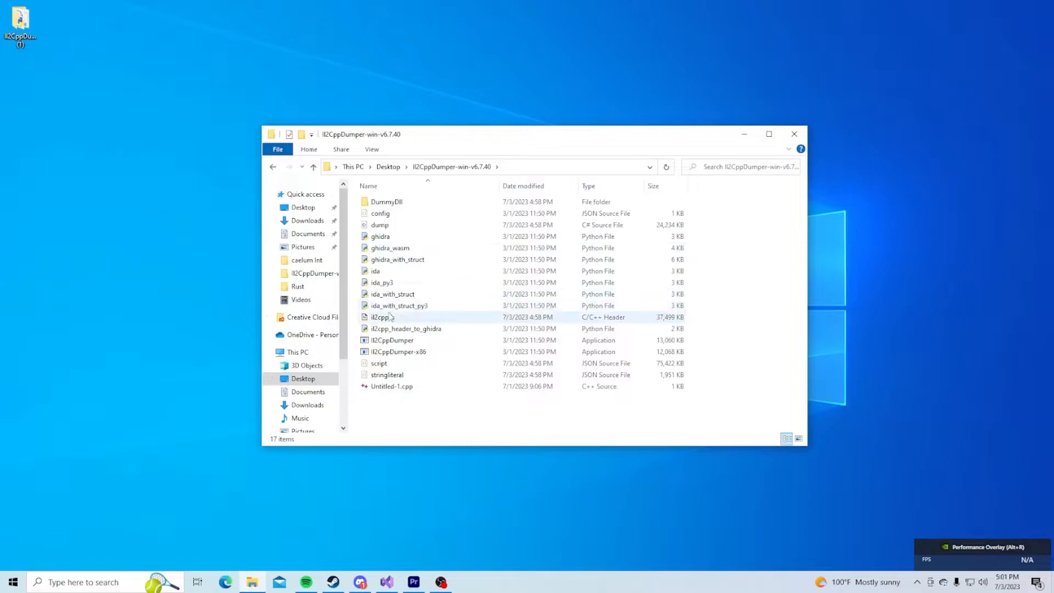
click(395, 340)
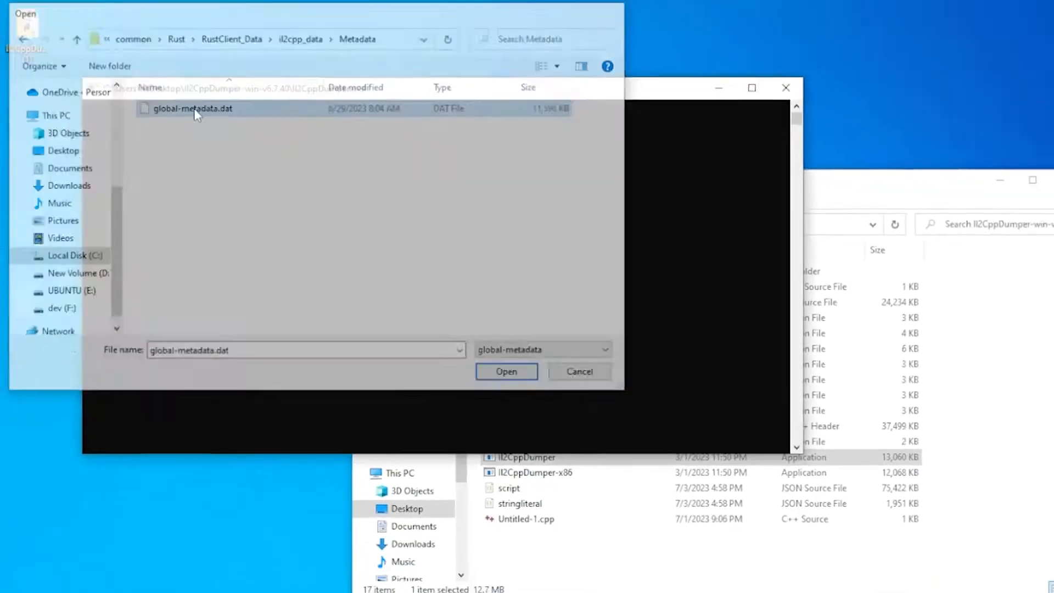
click(506, 371)
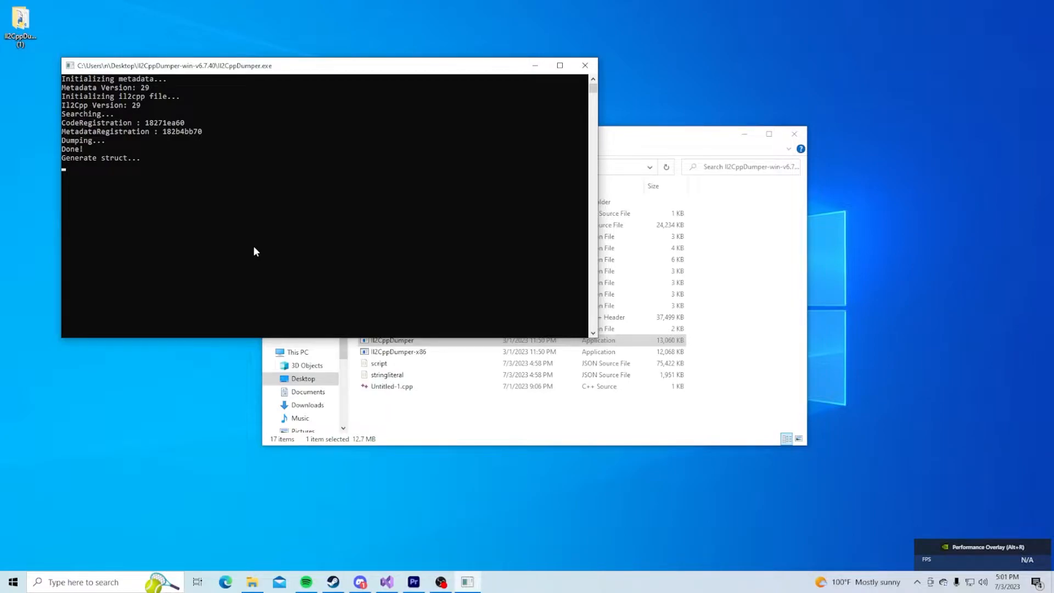
mouse_move(265, 260)
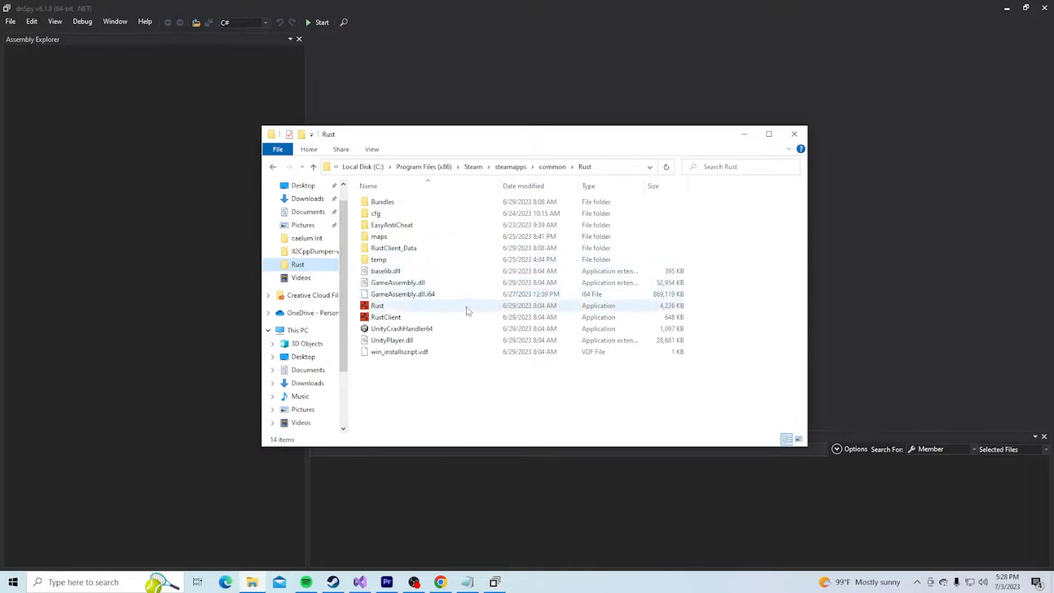
Load Assembly-CSharp.dll from the DummyDll folder and search for 'BaseNetwo'
click(475, 377)
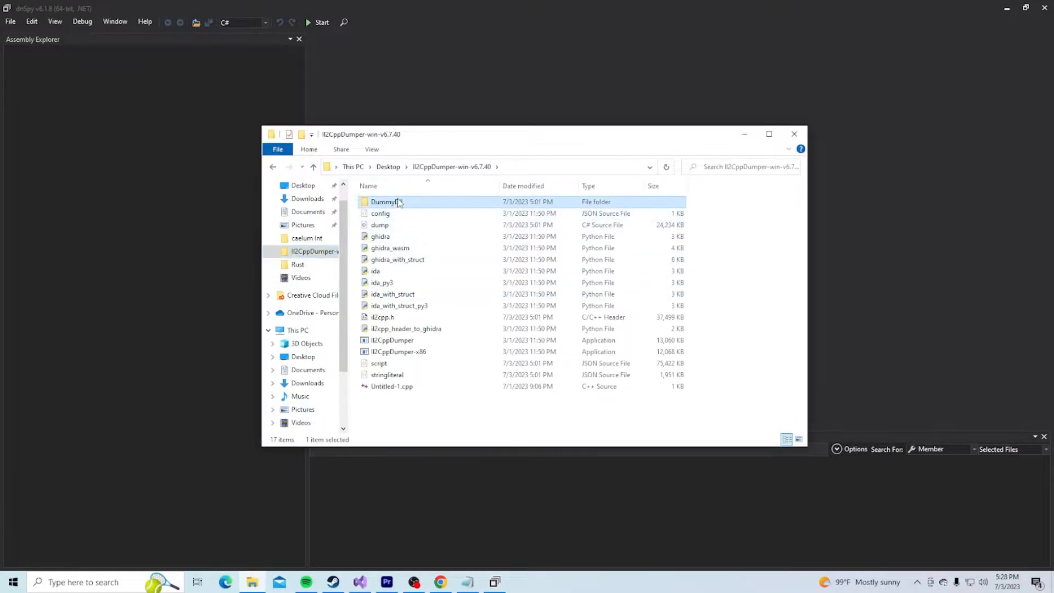
double_click(384, 202)
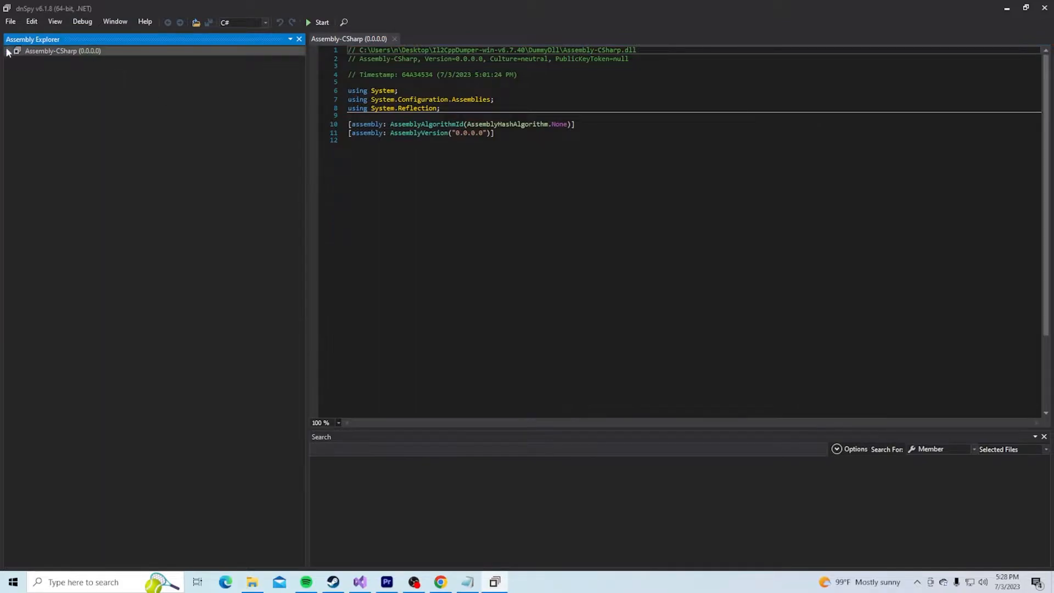
click(12, 52)
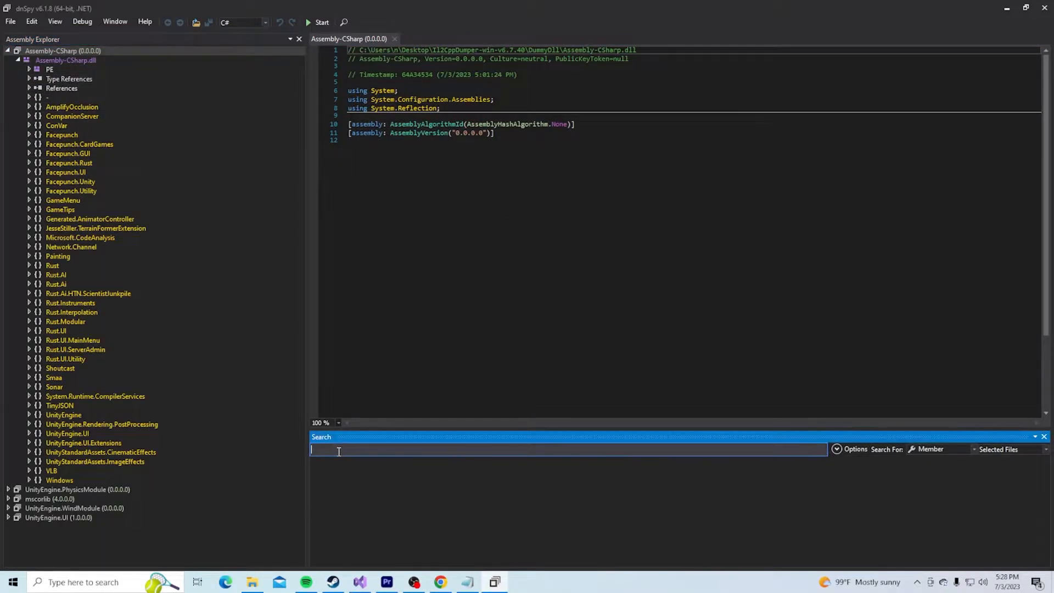
text(BaseNetworkable)
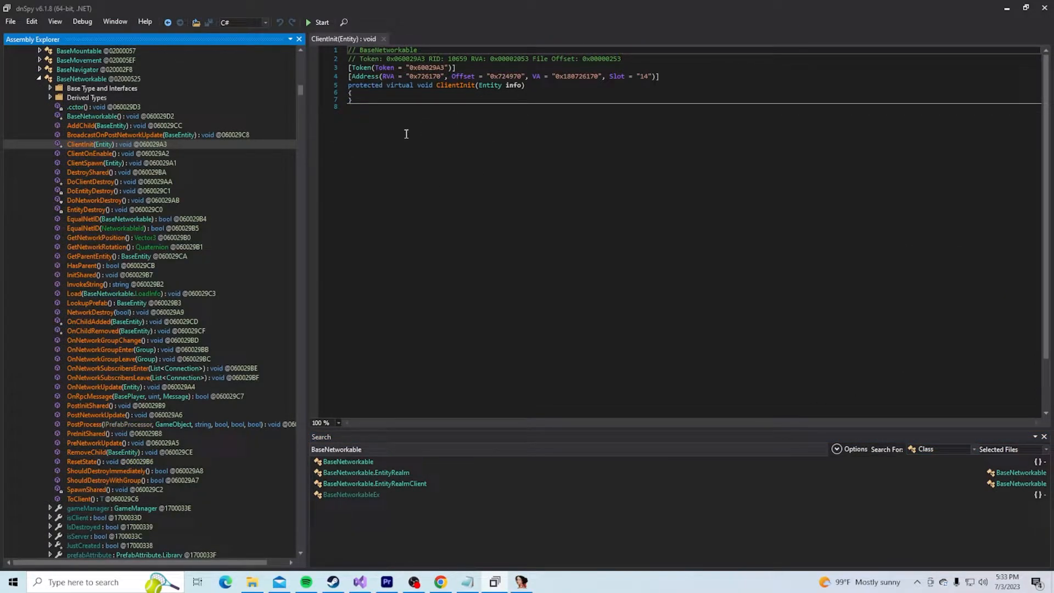
Decompile the whole BaseNetworkable class showing RVA, offset and VA addresses per member
double_click(580, 76)
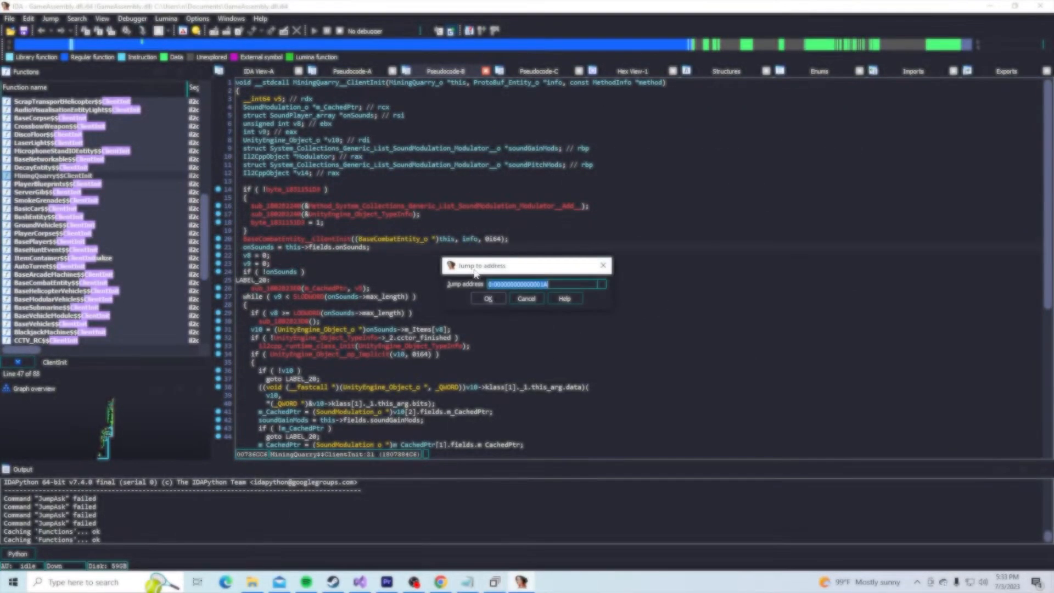
click(487, 298)
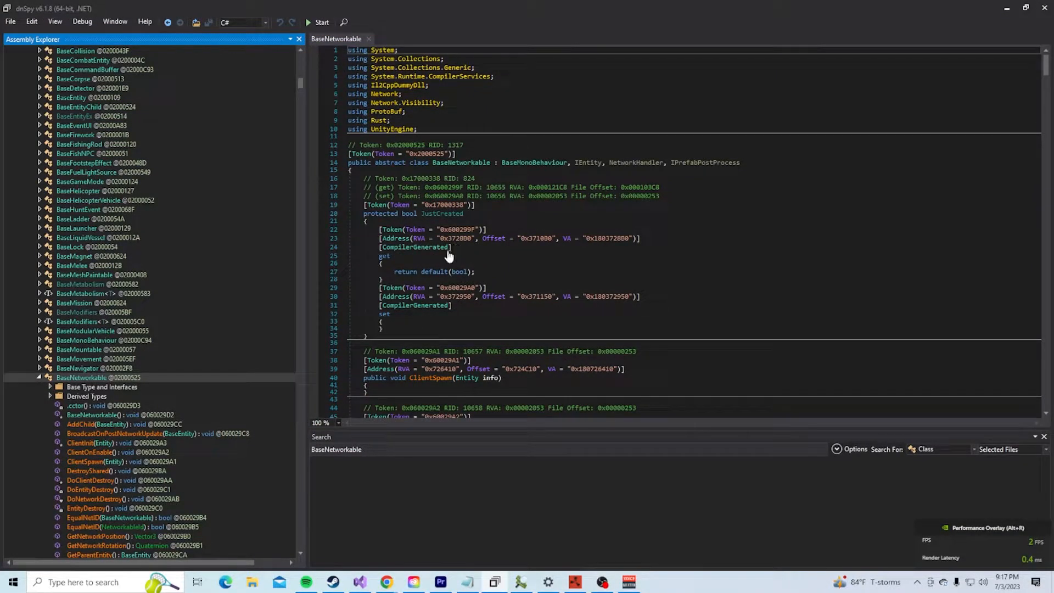
Scroll through BaseNetworkable's members, then switch to the shellcode.world IL2CPP guide
scroll(down, 3)
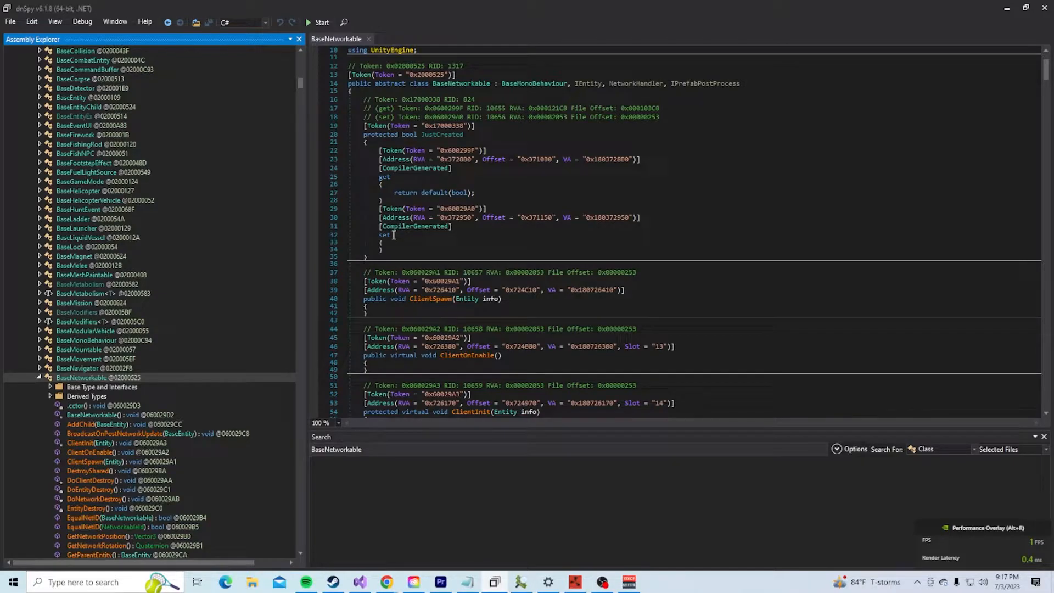
scroll(down, 3)
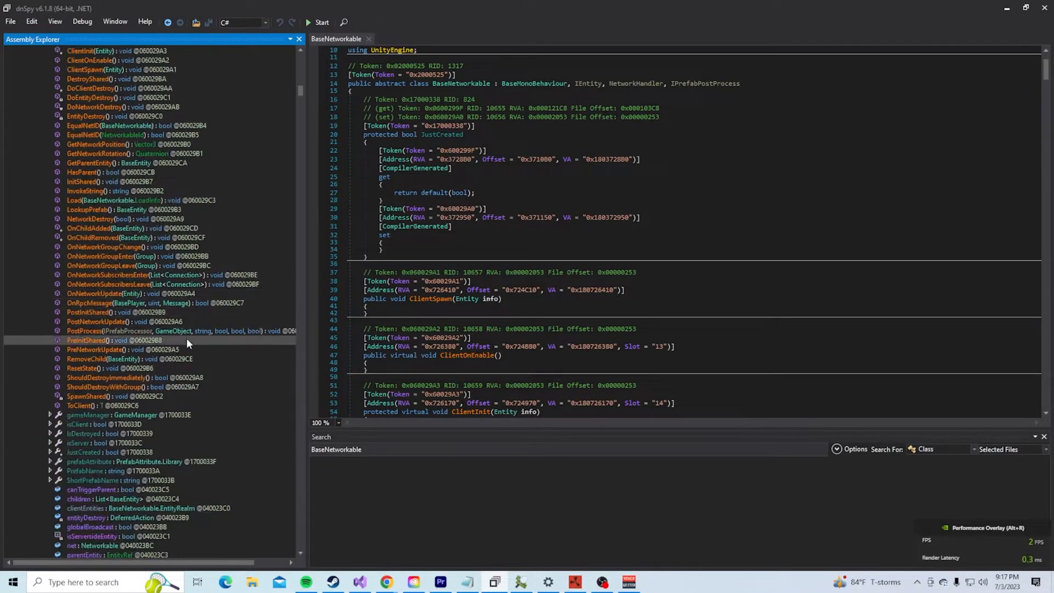
click(85, 367)
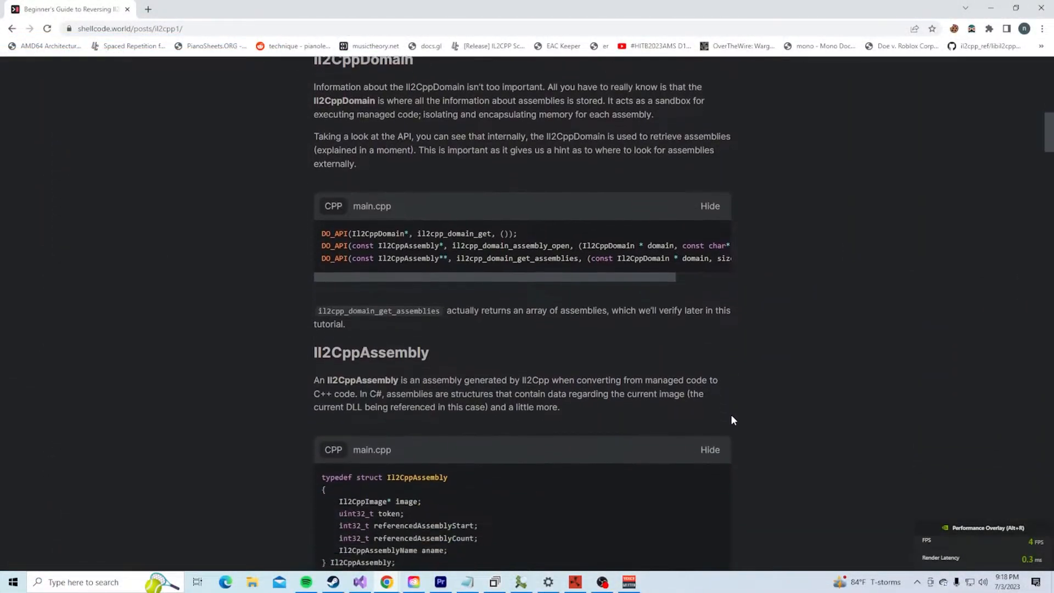
Read the guide's Il2CppAssembly, Il2CppImage and class-list sections
scroll(down, 3)
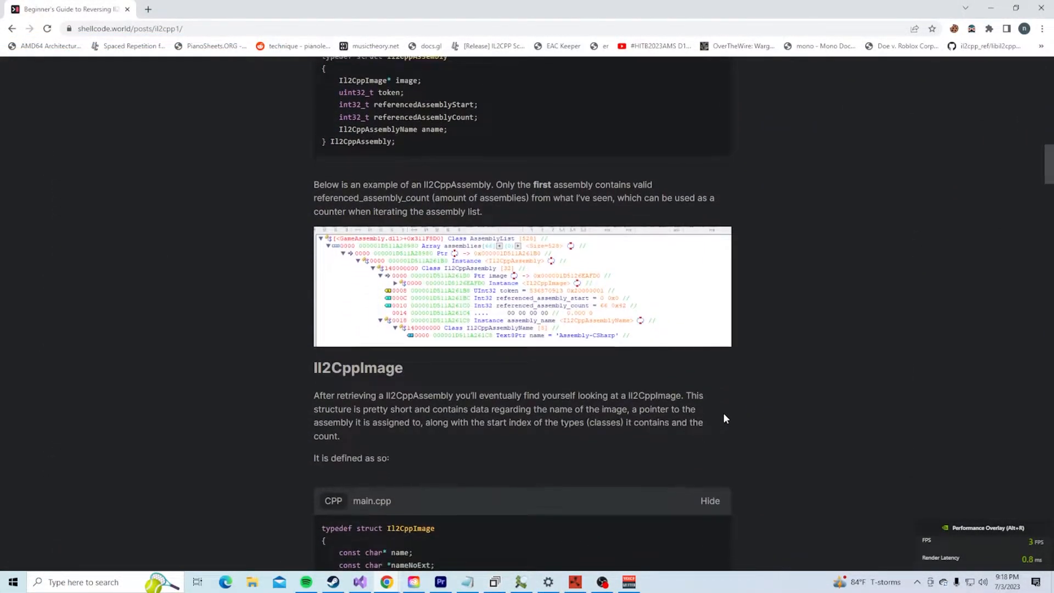
scroll(down, 3)
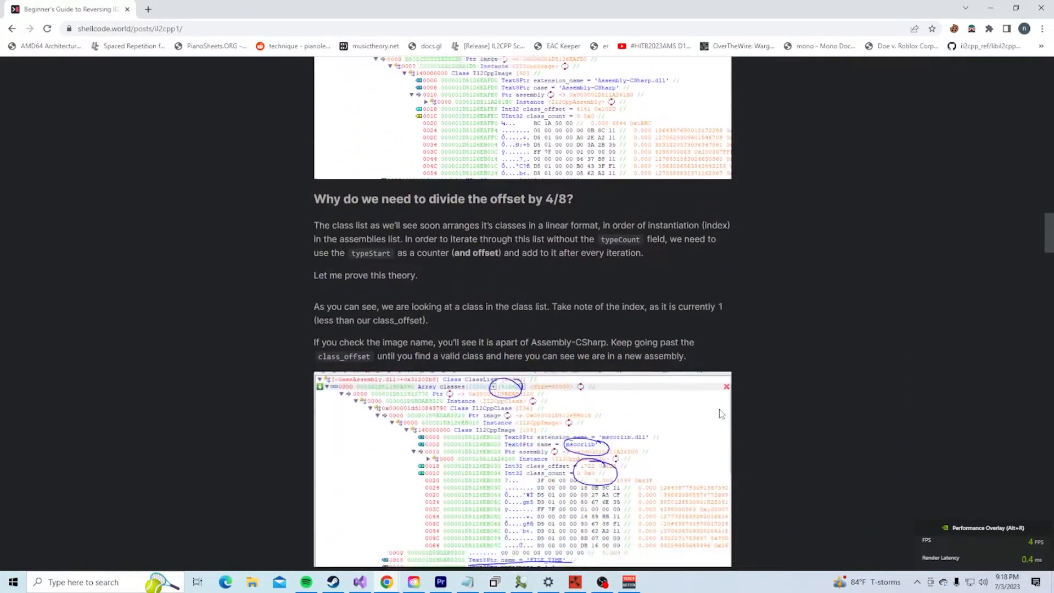
scroll(down, 3)
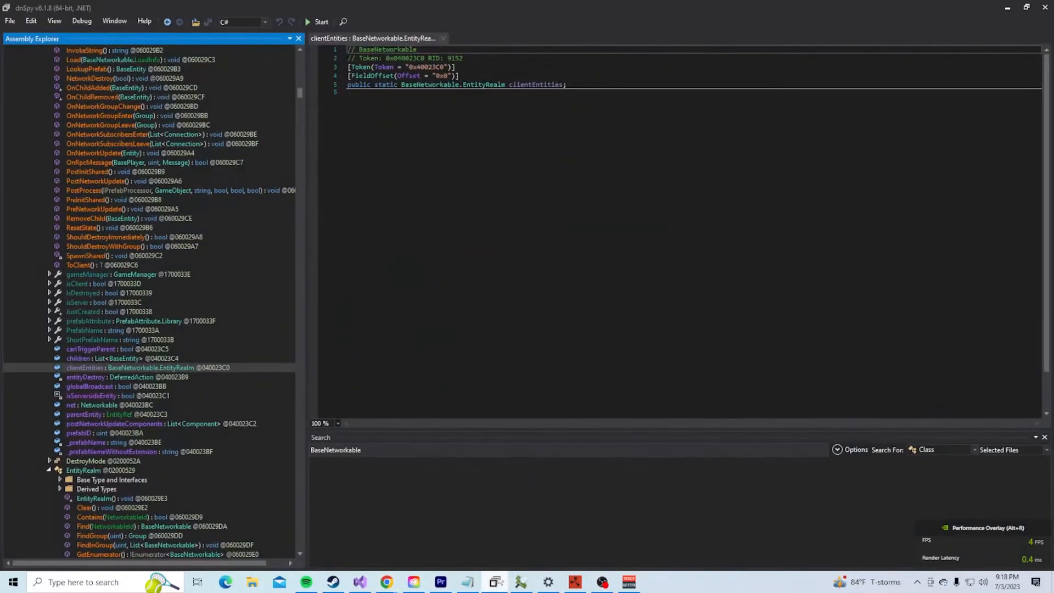
mouse_move(510, 559)
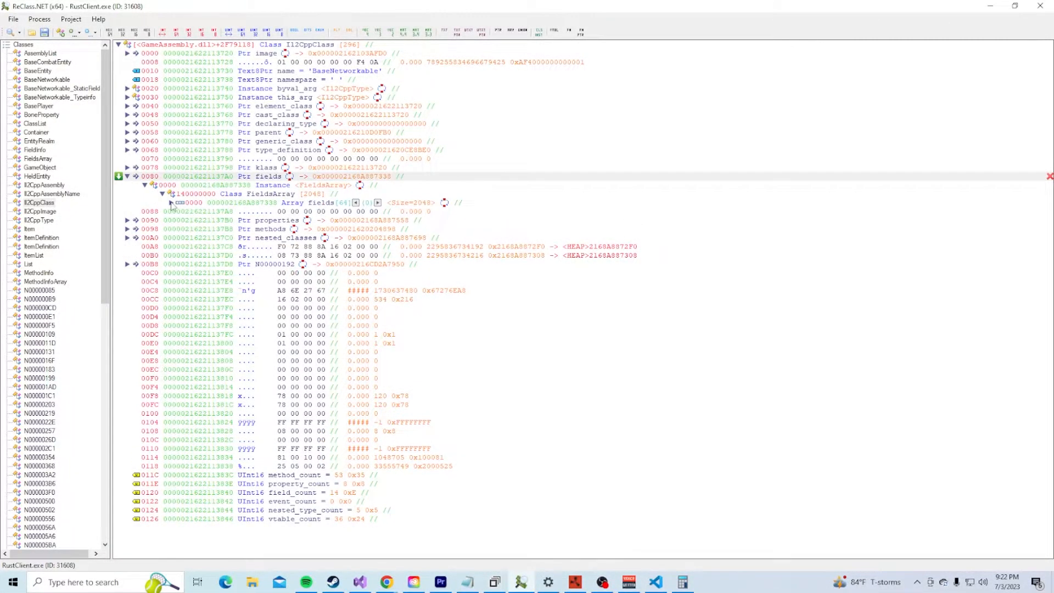
Expand the fields array and browse FieldInfo entries until _prefabName appears with its offset
click(167, 202)
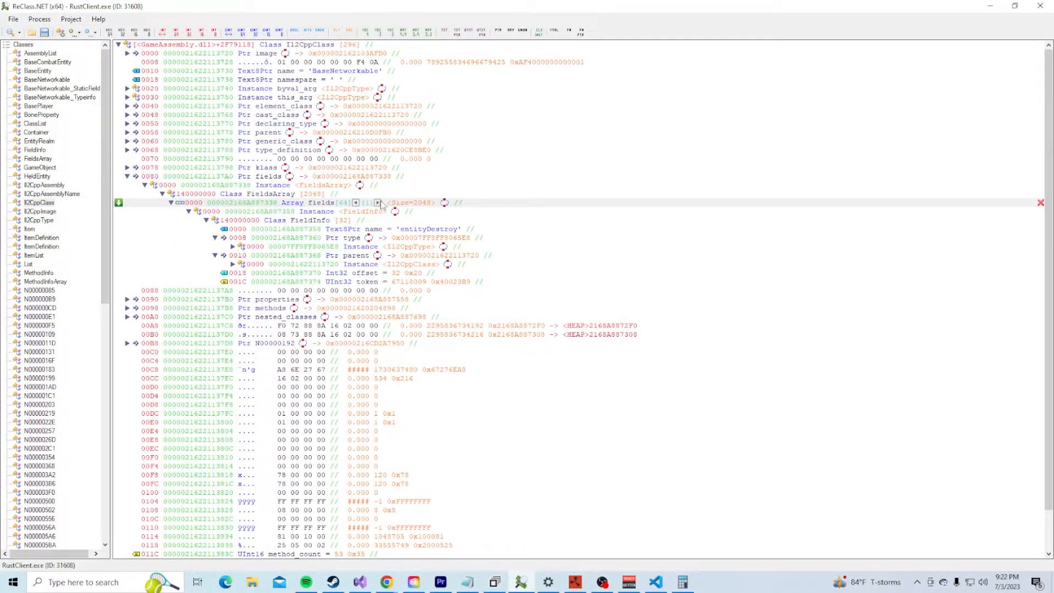
click(377, 202)
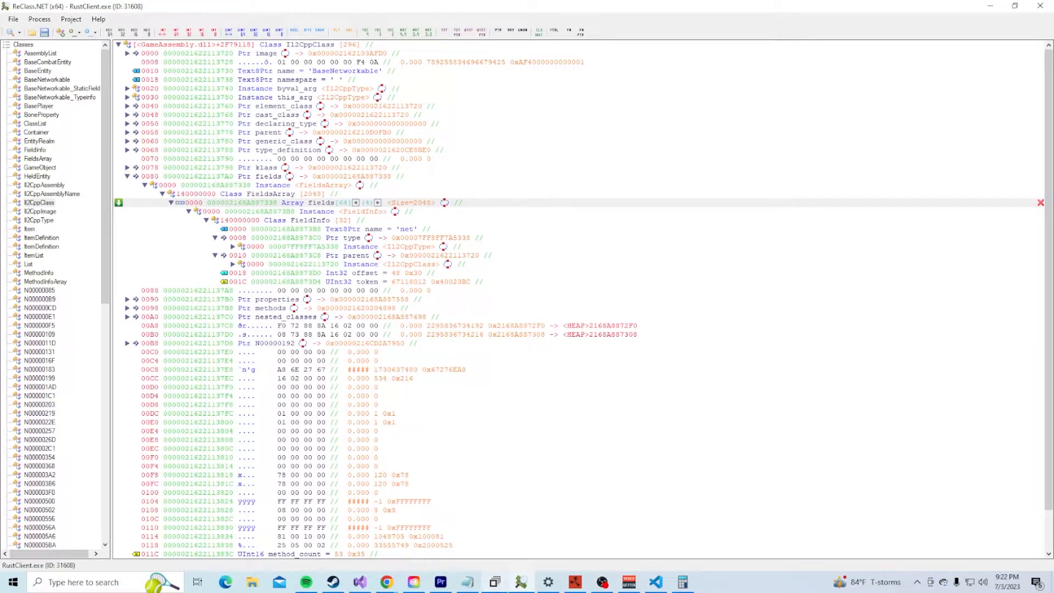
click(378, 202)
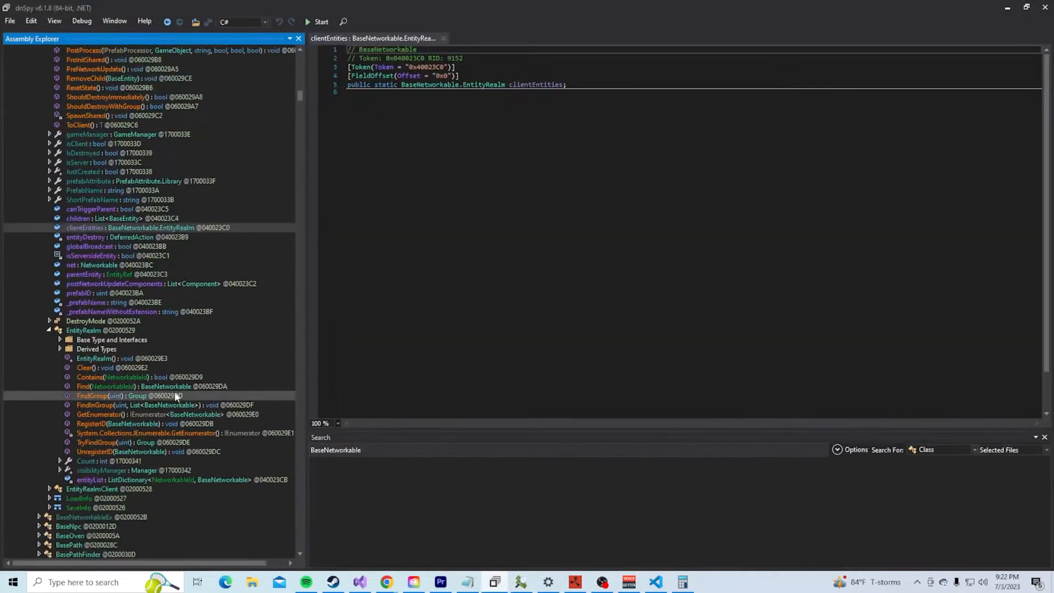
scroll(down, 3)
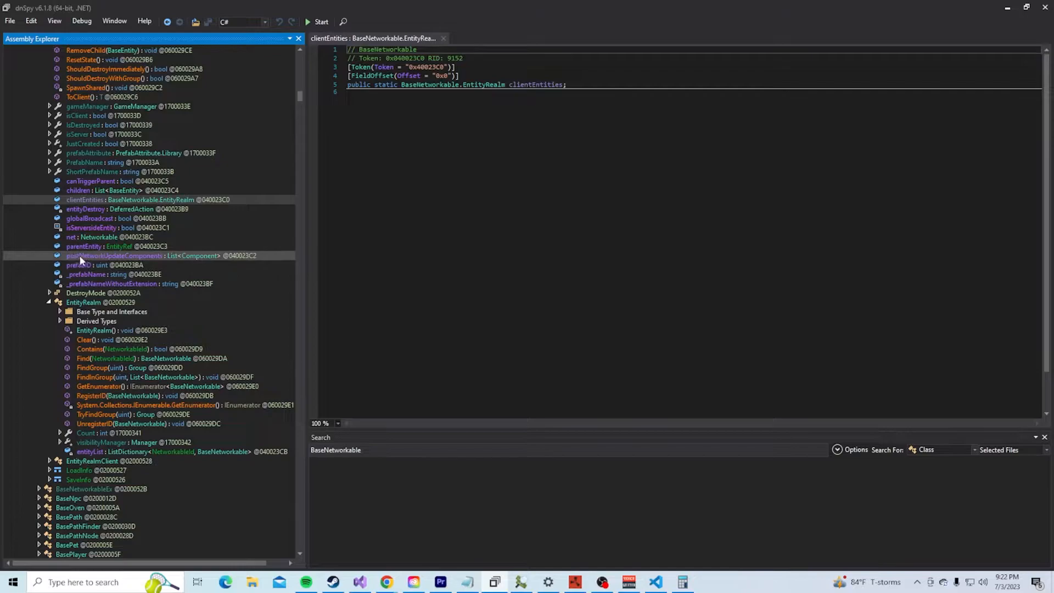
click(84, 274)
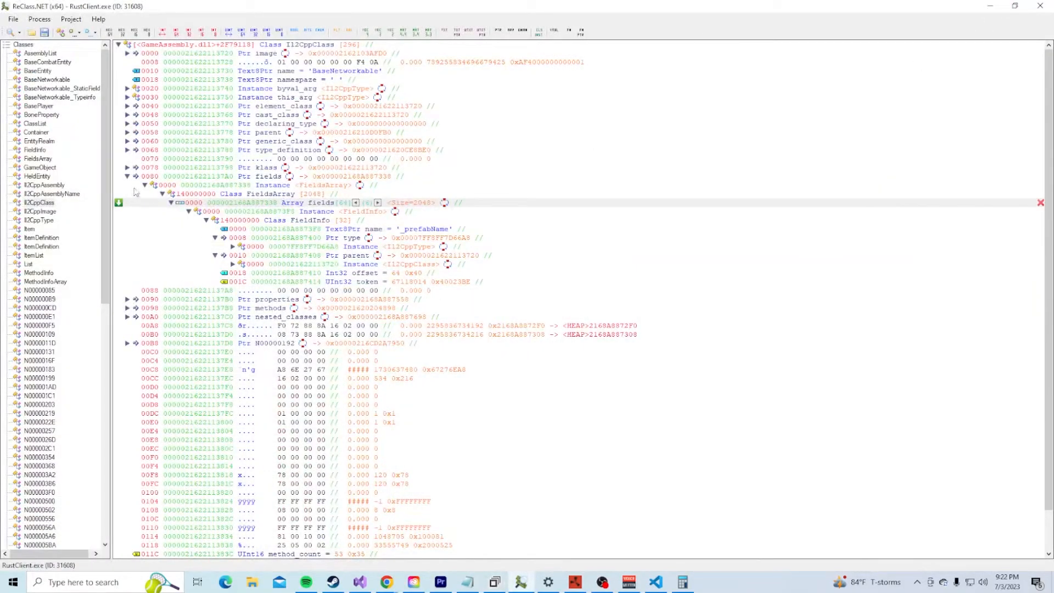
Expand the Ptr at offset 0x00B8 to view the pointed-to instance
click(127, 176)
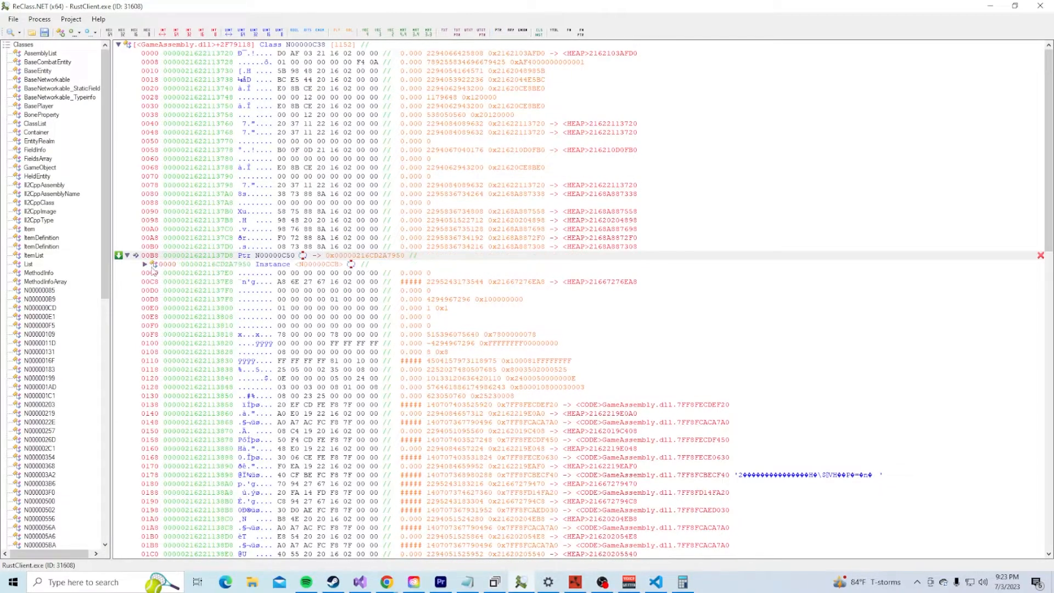
click(152, 264)
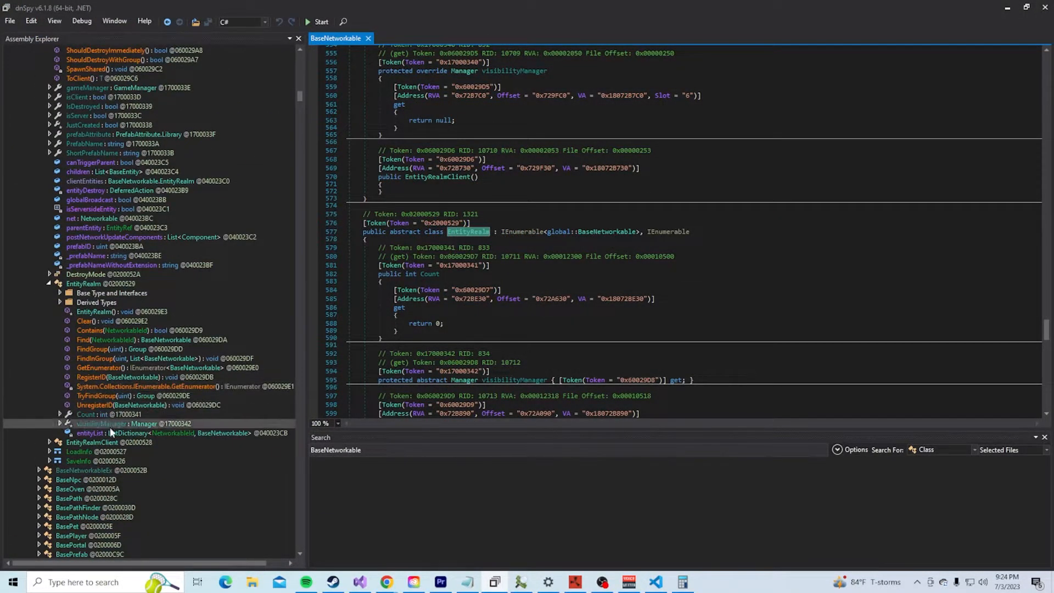
Follow EntityRealm.entityList to its ListDictionary<TKey,TVal> type with keys and vals buffer lists
click(85, 433)
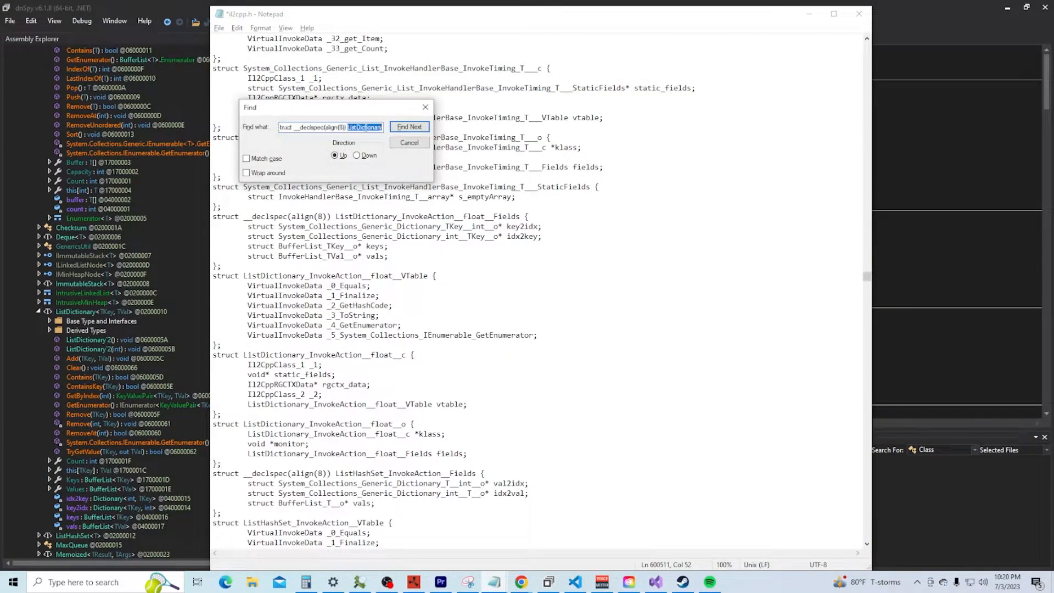
Find 'struct __declspec(align(8)) BufferList' repeatedly until BufferList_T__Fields
click(409, 127)
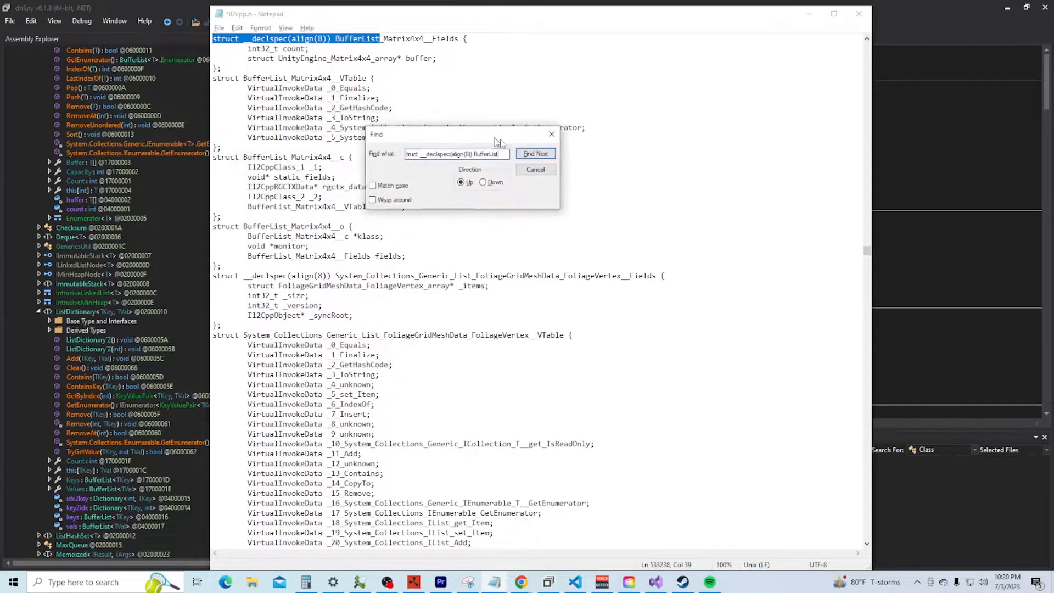
click(535, 153)
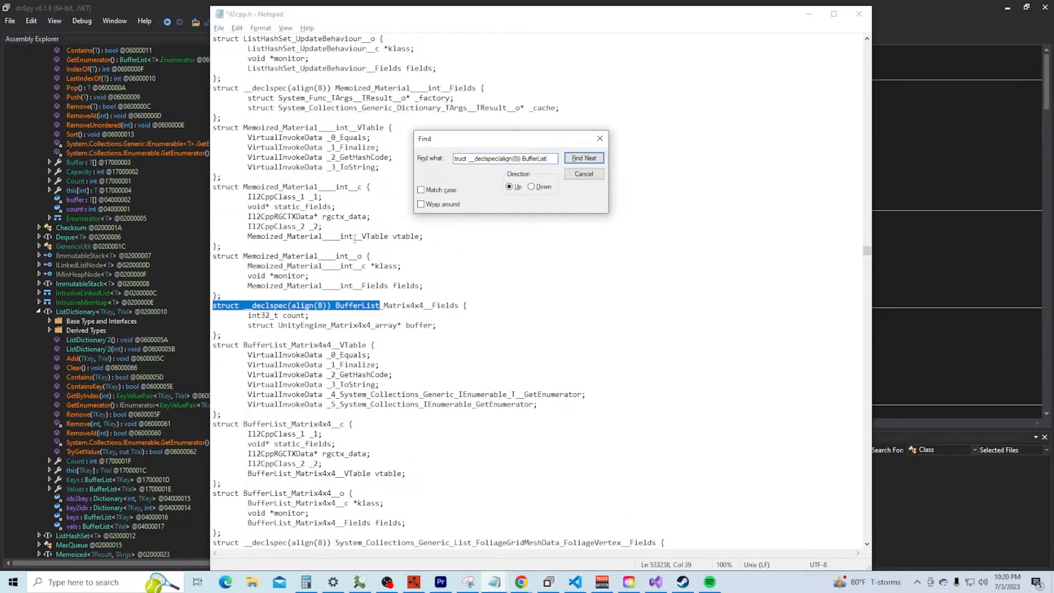
click(584, 158)
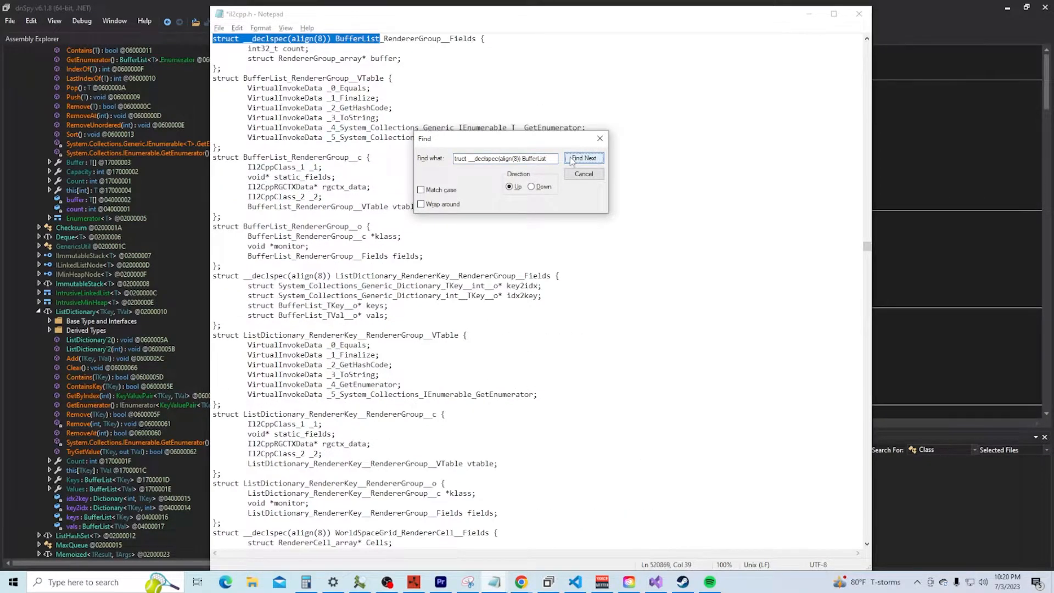
click(584, 158)
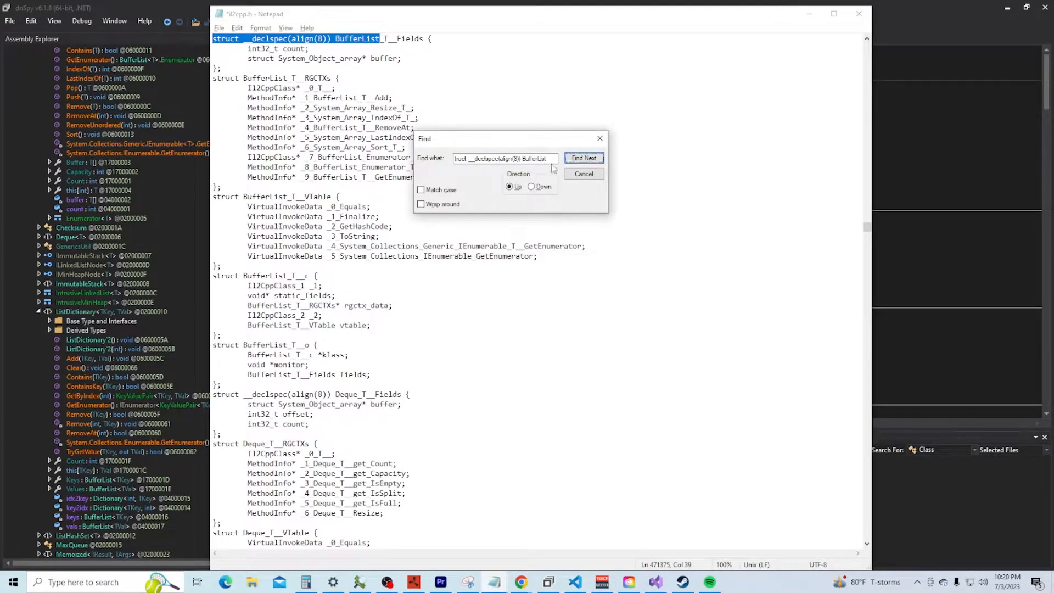
Annotate BufferList_T__Fields with the comment '// buffer [0x8]'
click(584, 173)
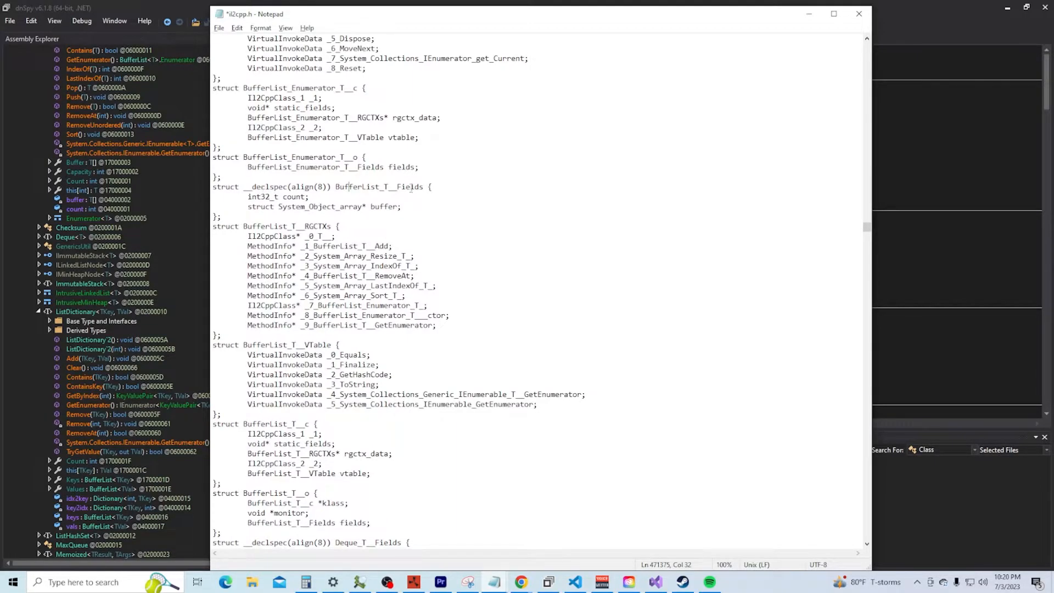
text(//)
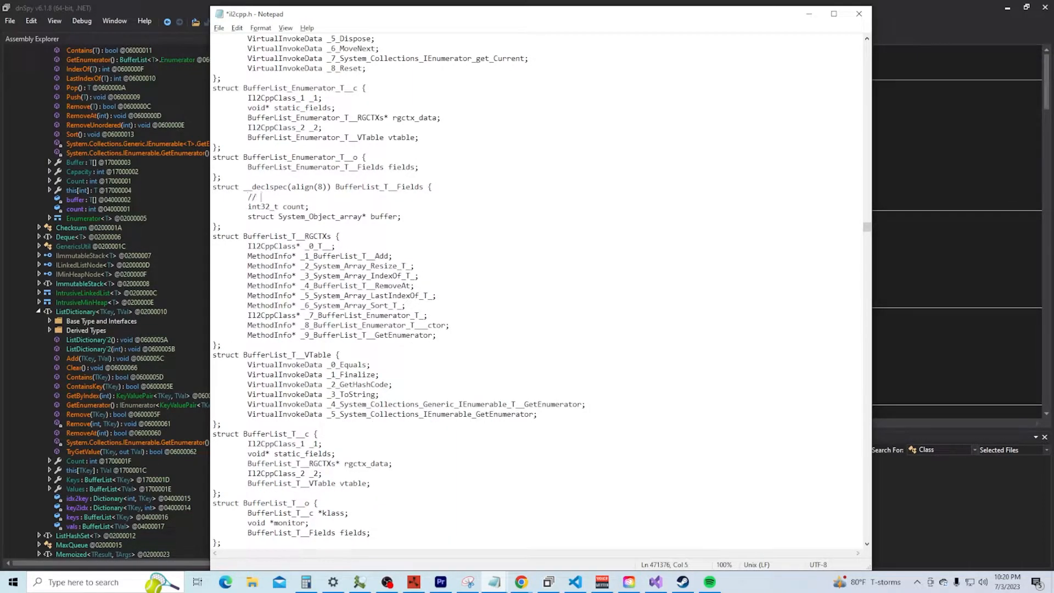
text(buffer [0x)
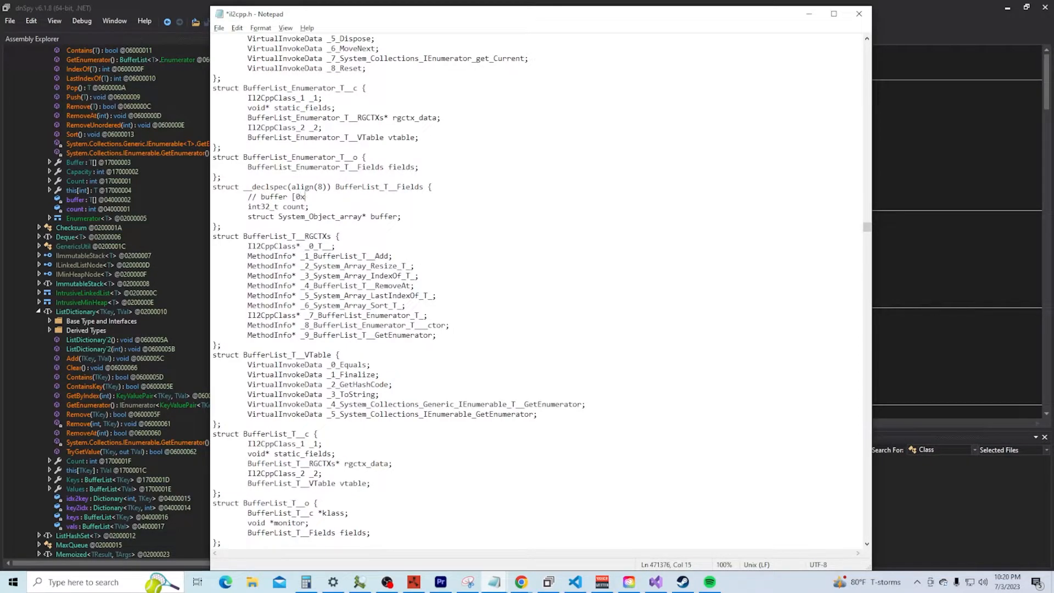
text(8])
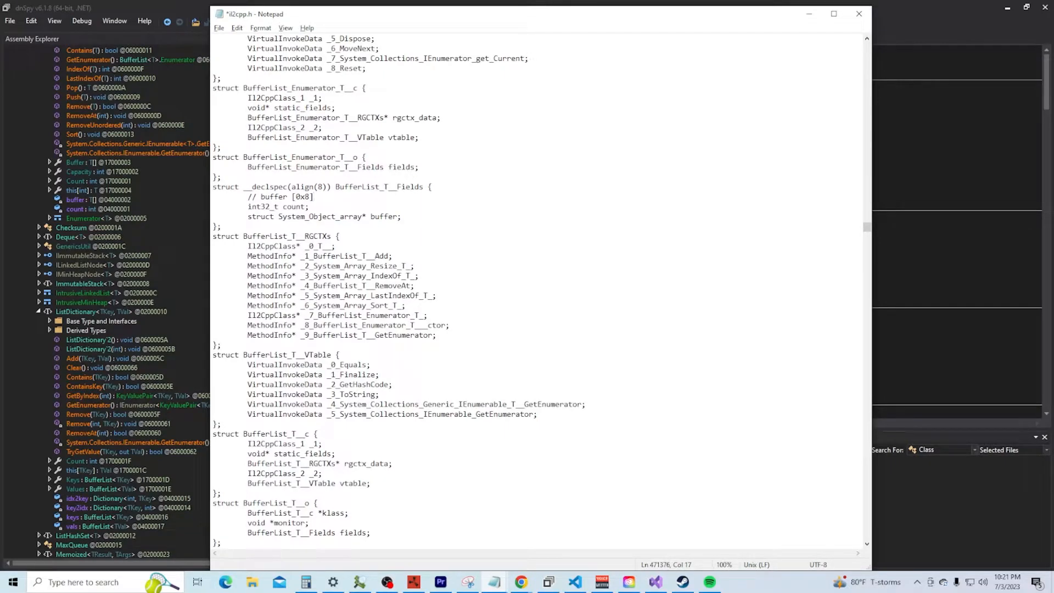
text(//)
text(struct System_Object_array {)
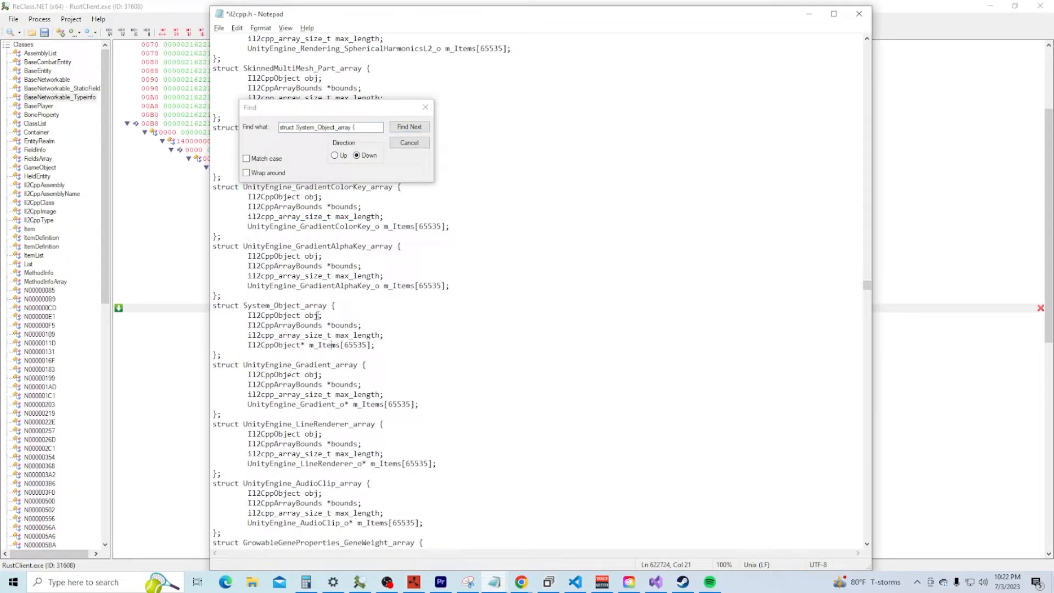
Comment the System_Object_array obj header in il2cpp.h as offset 0x0 with size 0x10
text(// 0)
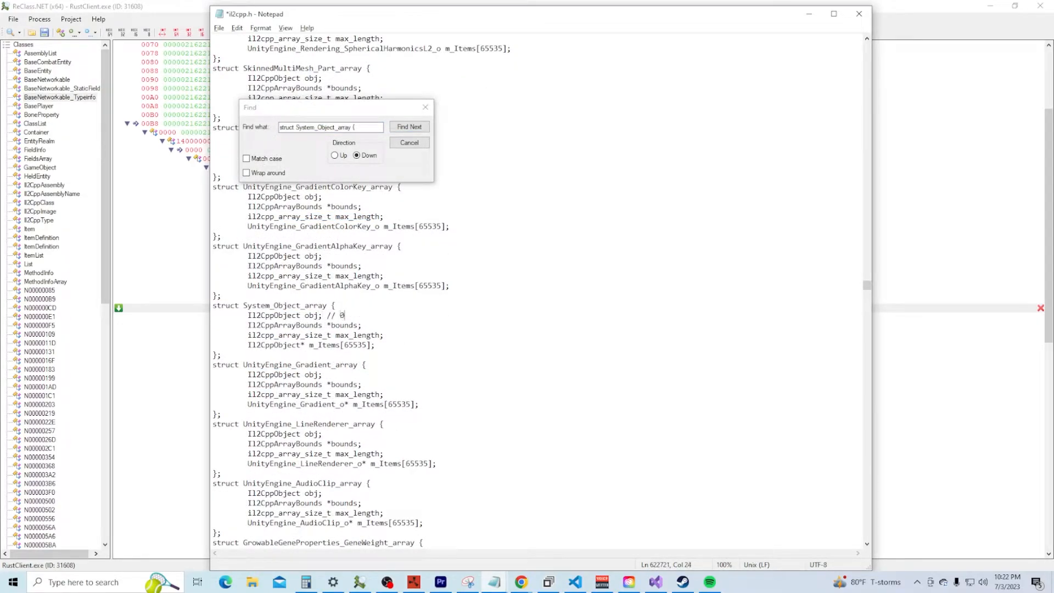
text(x10))
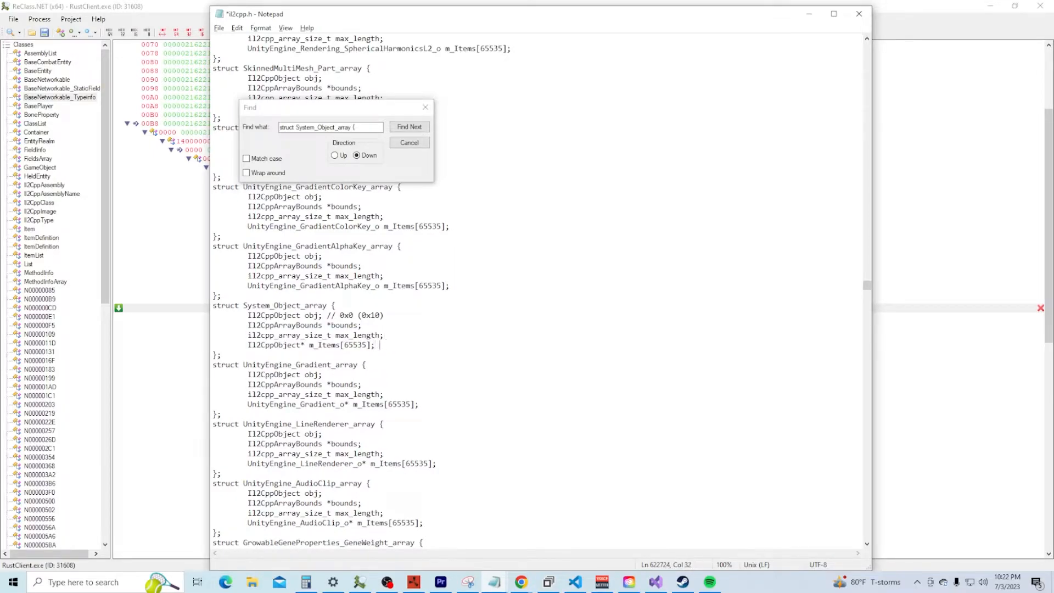
text(// 0x)
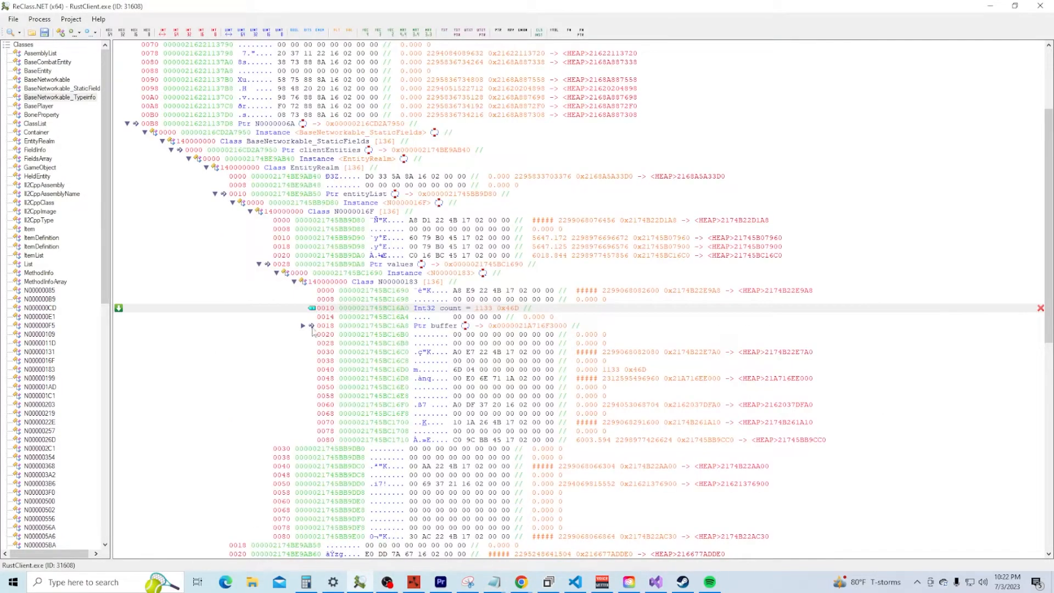
Expand the values buffer pointer and show its array data at 0x20 as entity entries
click(303, 324)
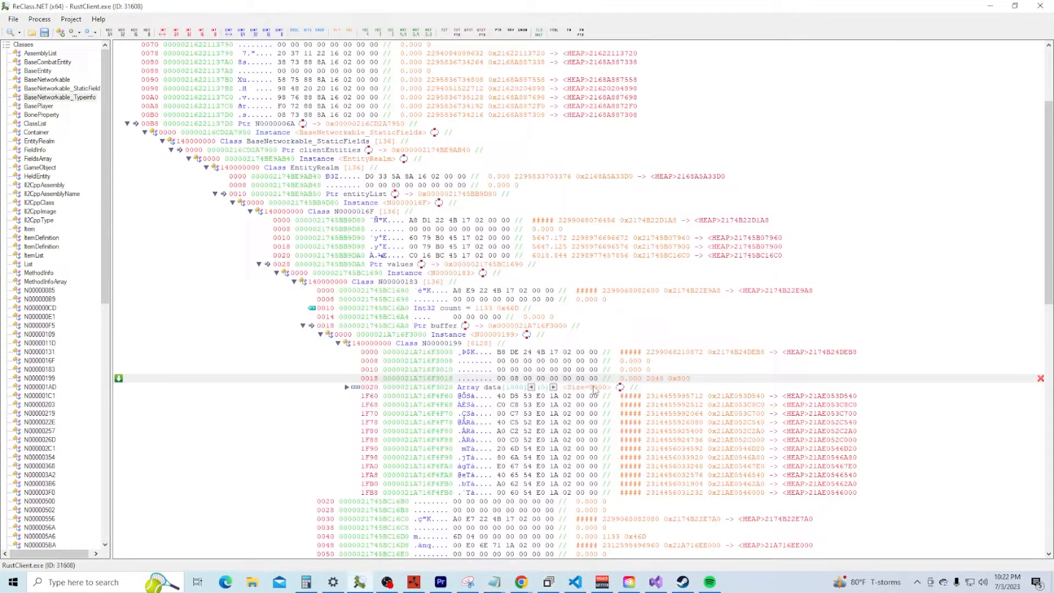
click(346, 387)
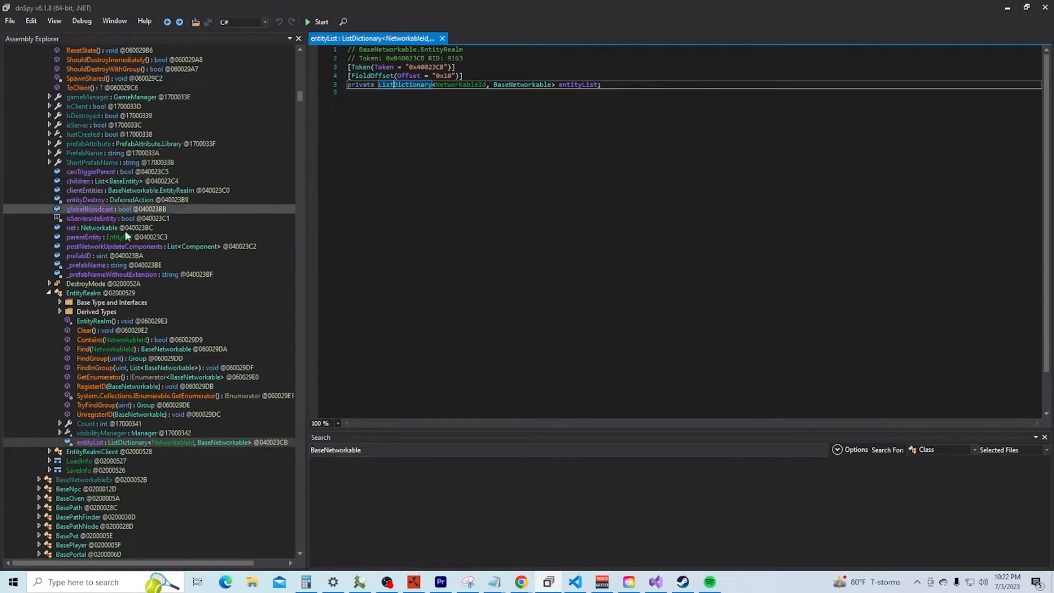
Select BaseNetworkable's _prefabName field to read its field offset 0x48
click(87, 265)
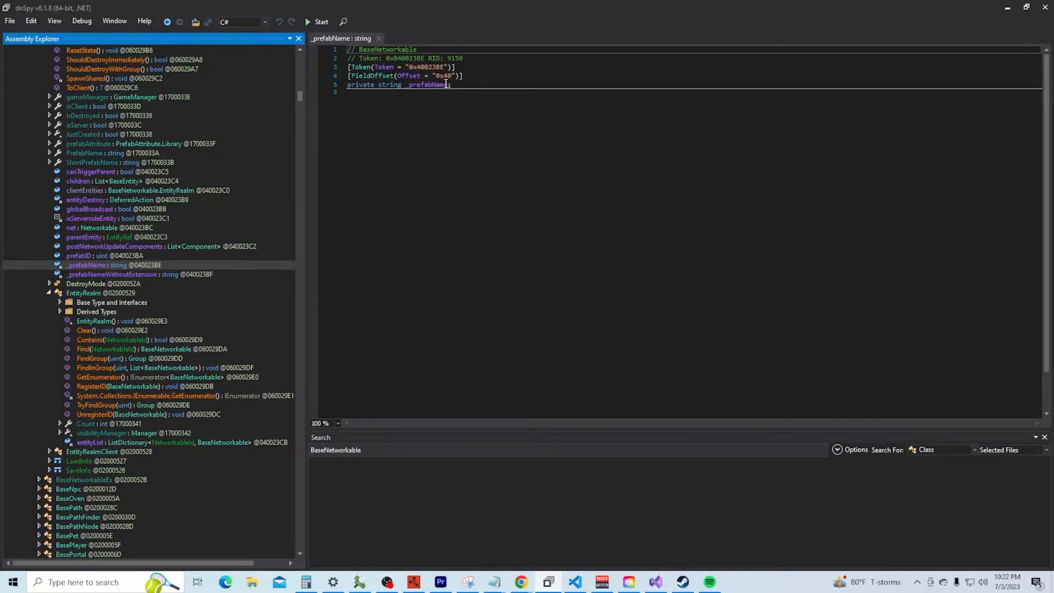
mouse_move(434, 86)
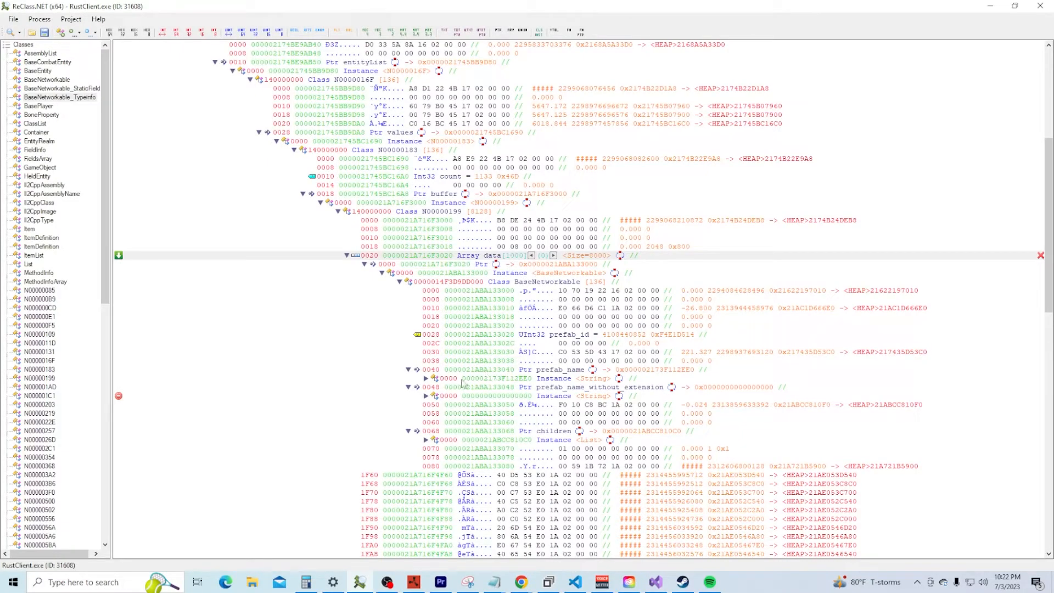
Expand the first entity's prefab_name pointer into the string assets/prefabs/player/player.prefab
click(428, 378)
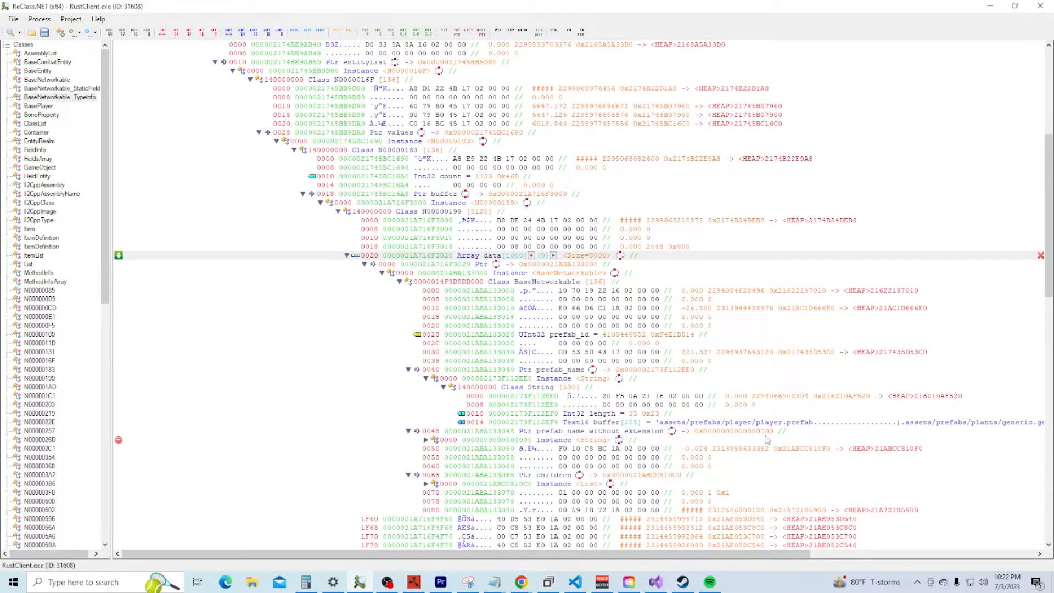
mouse_move(564, 403)
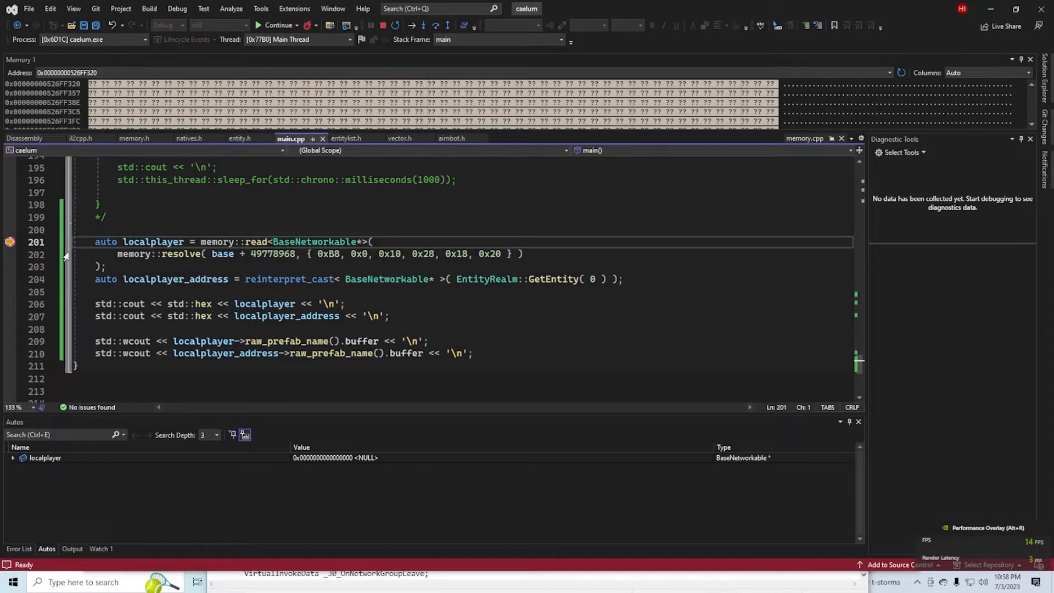
mouse_move(275, 253)
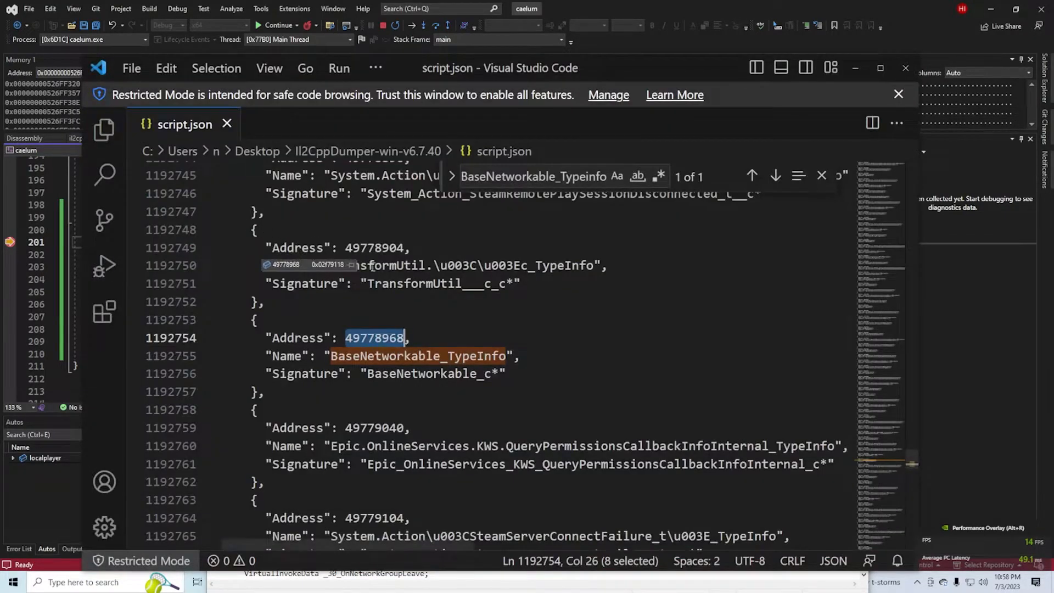
Resume the paused debug session so localplayer resolves to a non-null BaseNetworkable pointer
click(391, 338)
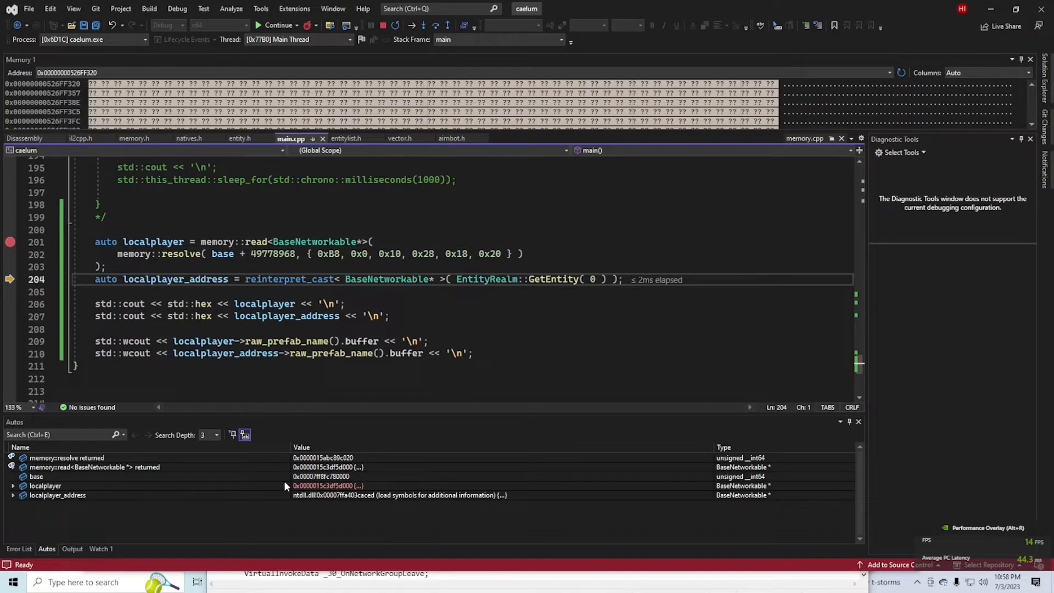
Step past GetEntity(0) so localplayer_address matches localplayer, then bring up ReClass.NET's player.prefab entity for comparison
key(Alt+Tab)
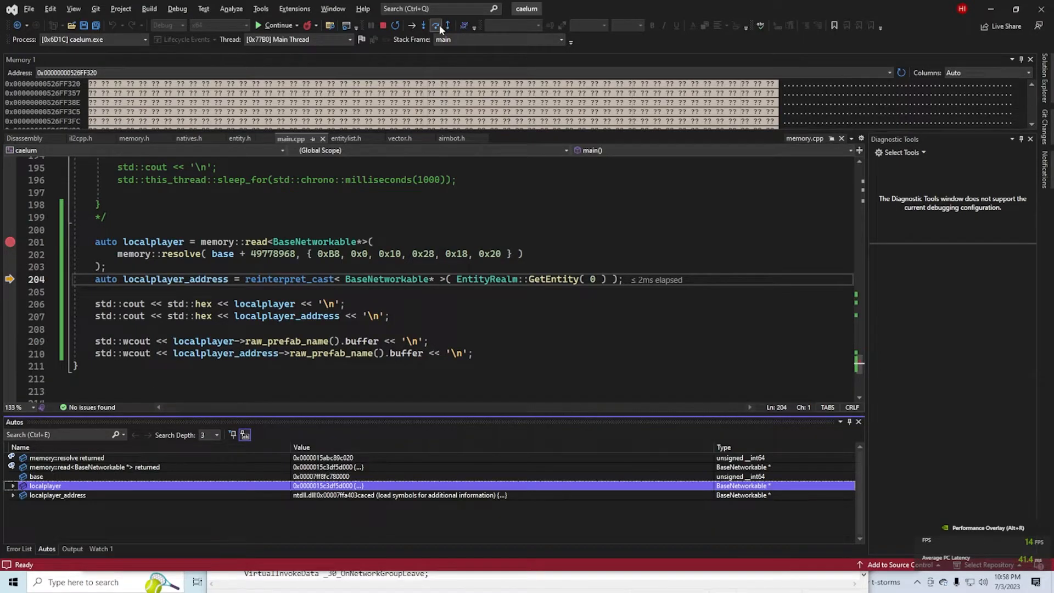
click(441, 26)
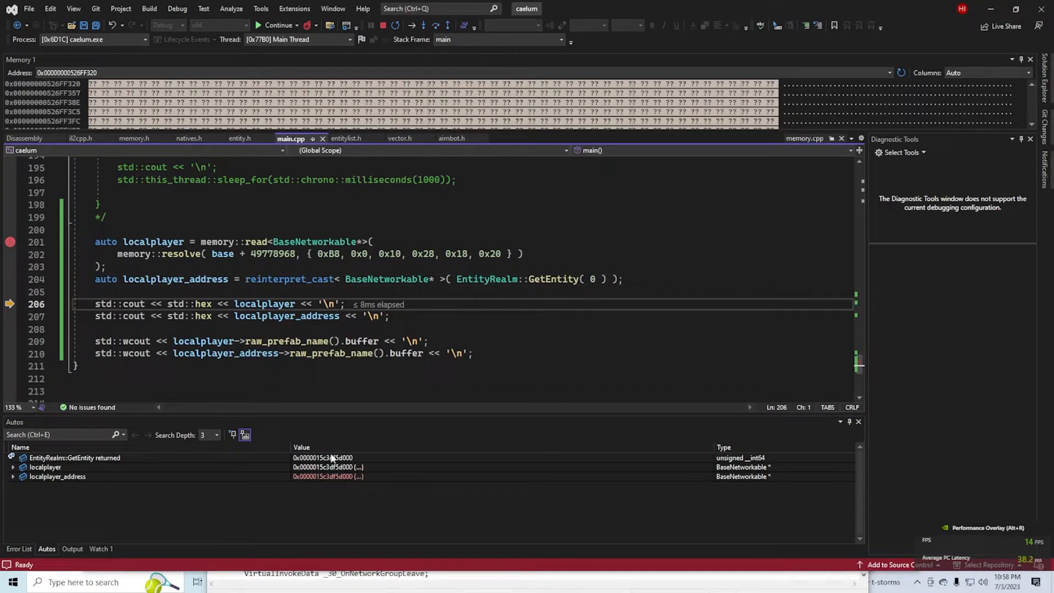
key(alt+tab)
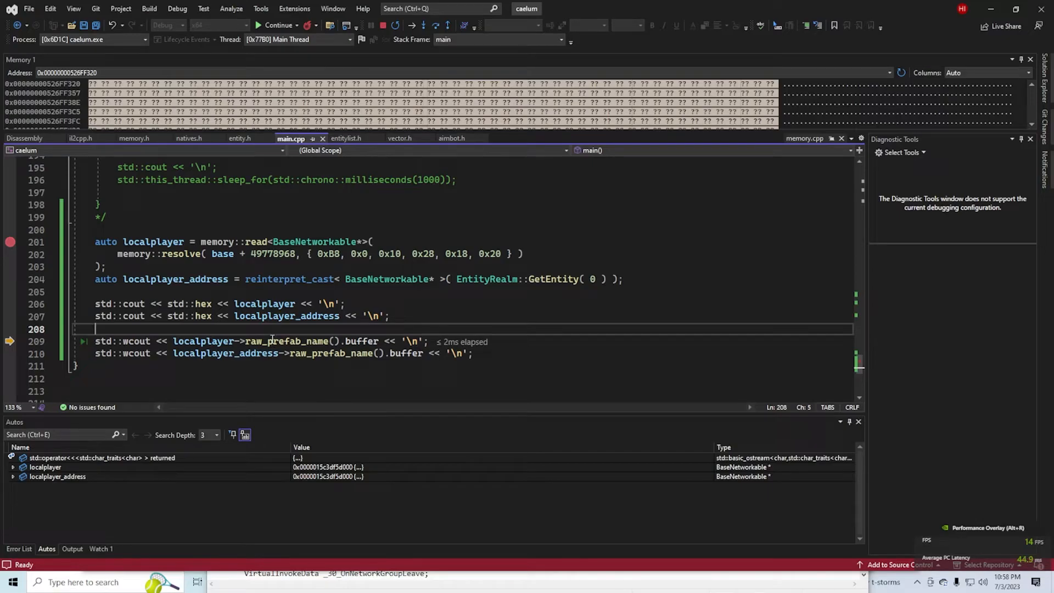
key(alt+tab)
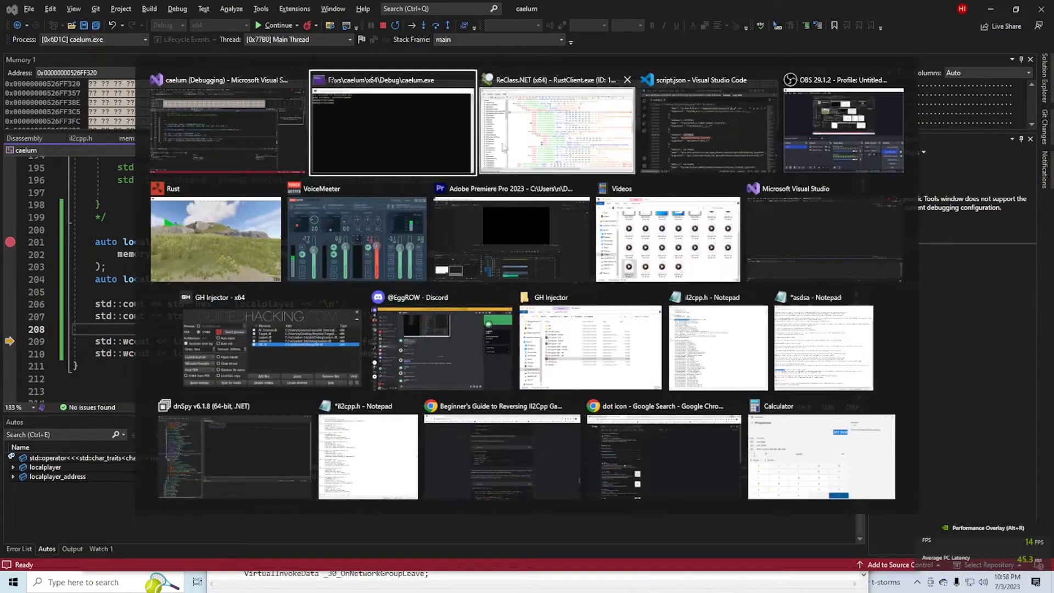
click(555, 130)
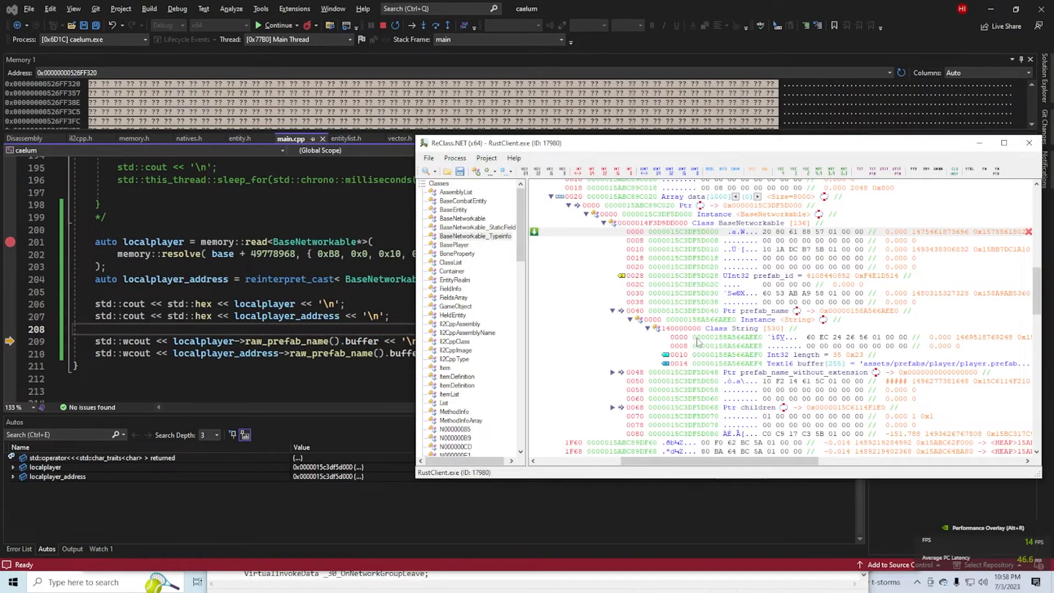